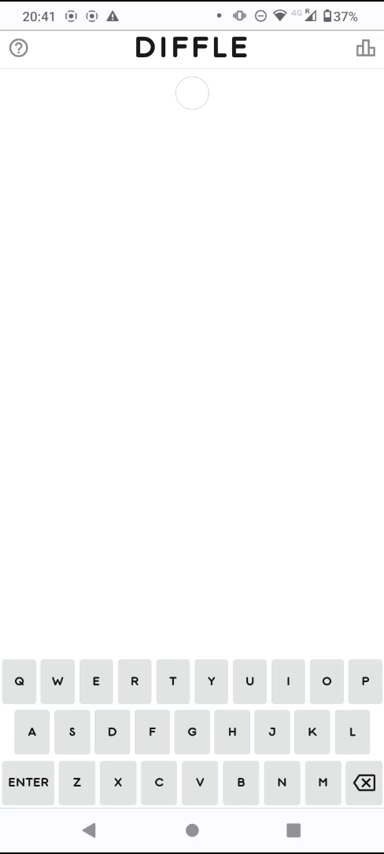
Enter and submit STARE as the first guess, showing A and E as matches.
click(80, 735)
text(STARE)
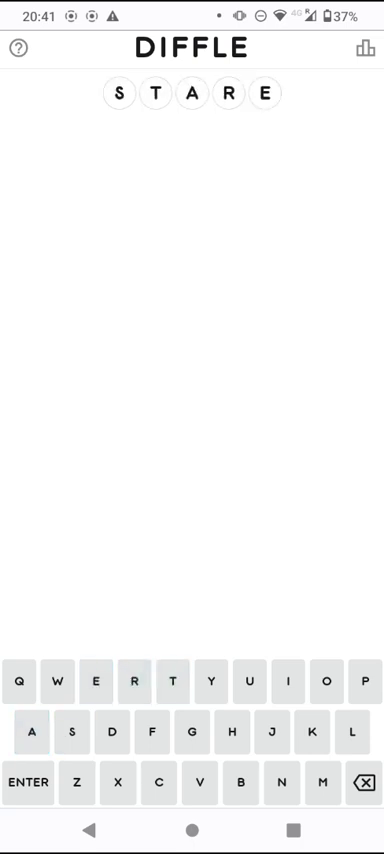
click(28, 782)
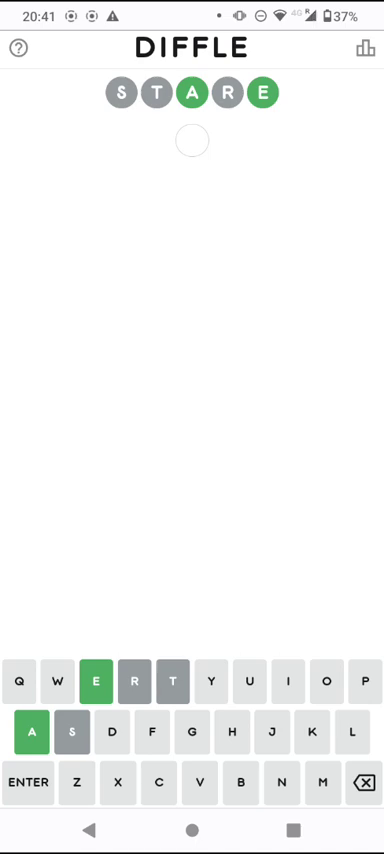
Submit CAVED as the second guess, then correct the third row to spell LEAPING.
click(158, 781)
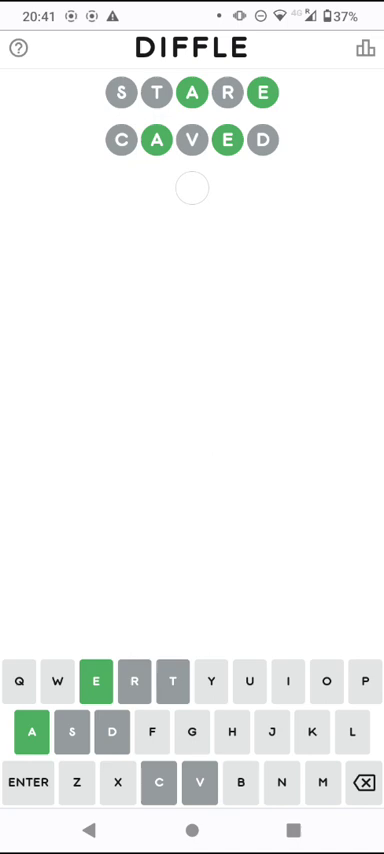
click(287, 683)
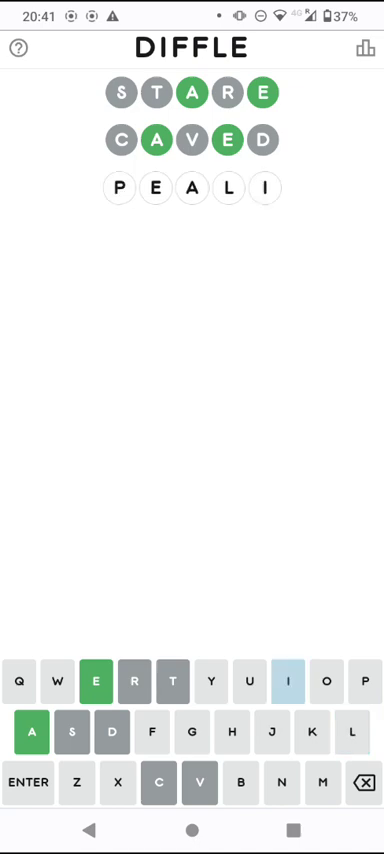
click(364, 782)
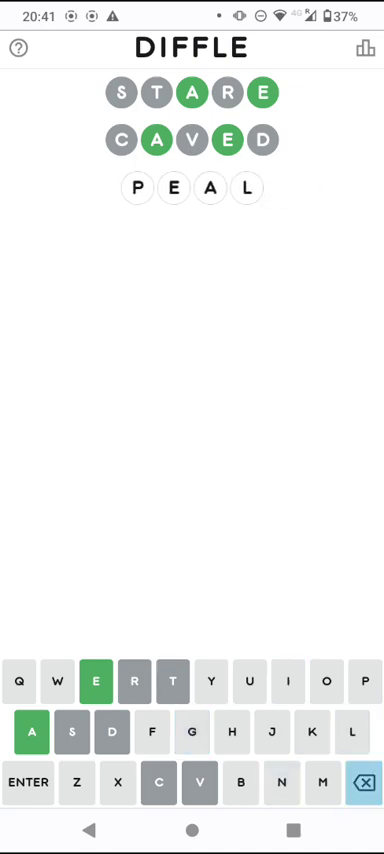
click(363, 782)
text(LEAPING)
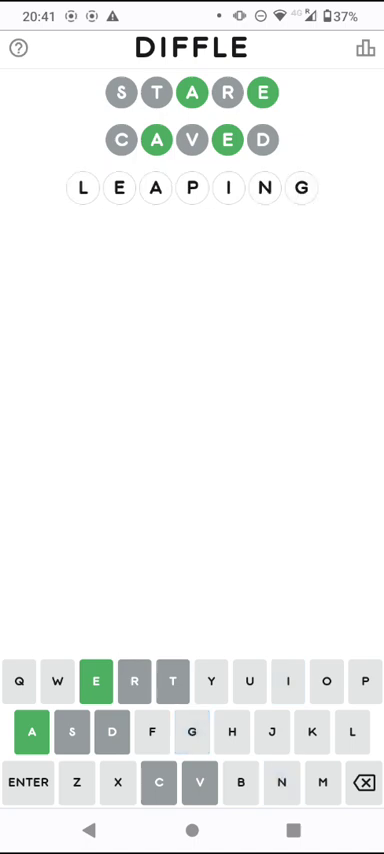
Submit LEAPING, marking L, E, N as matches and A, P as misplaced.
click(29, 781)
text(P)
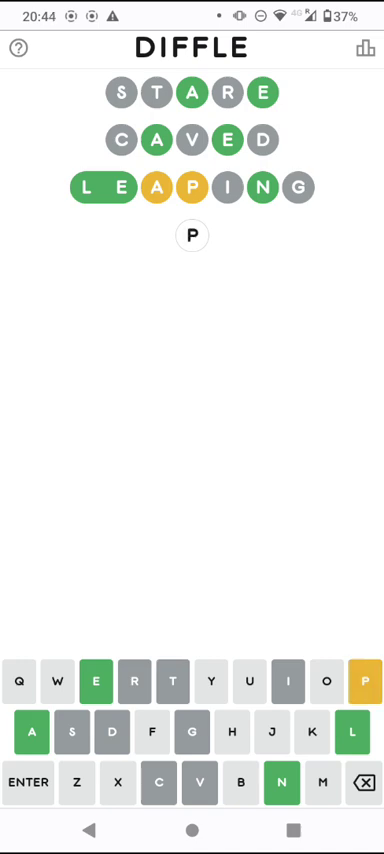
Replace the stray P, submit POLLEN as the fourth guess, and type APOLENX.
click(361, 781)
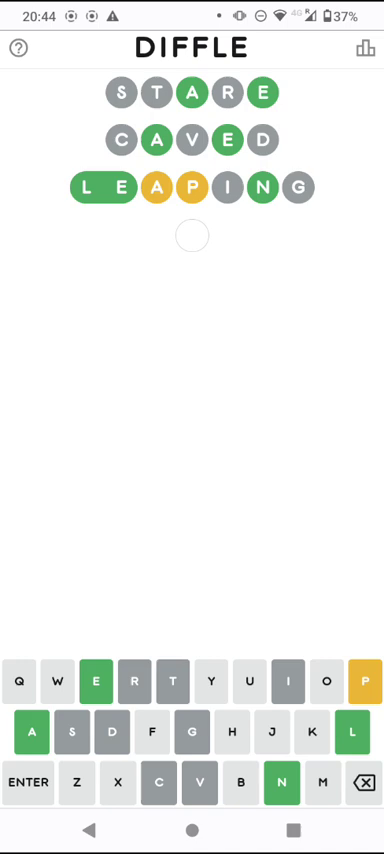
click(351, 731)
text(APOLENX)
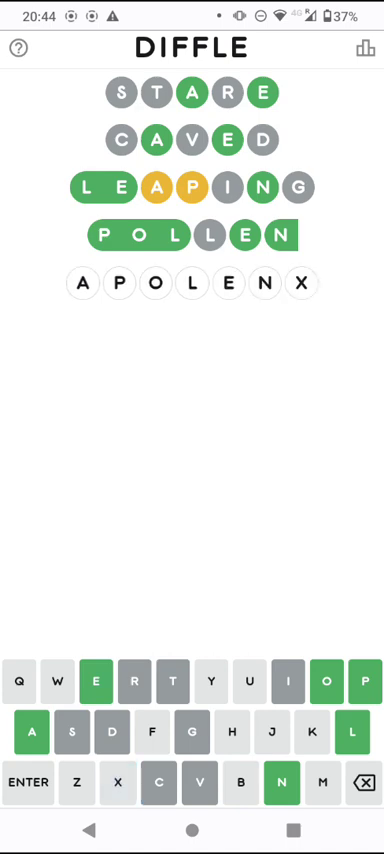
Correct the fifth row to APOLOGY, submit it, and start typing XAPOL.
click(364, 781)
text(OGY)
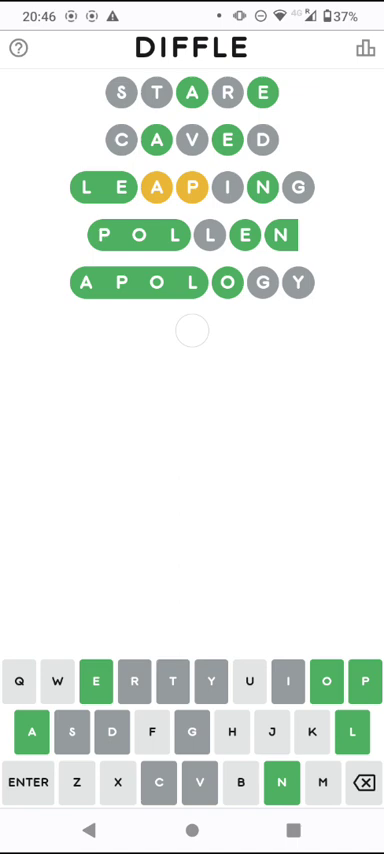
click(351, 730)
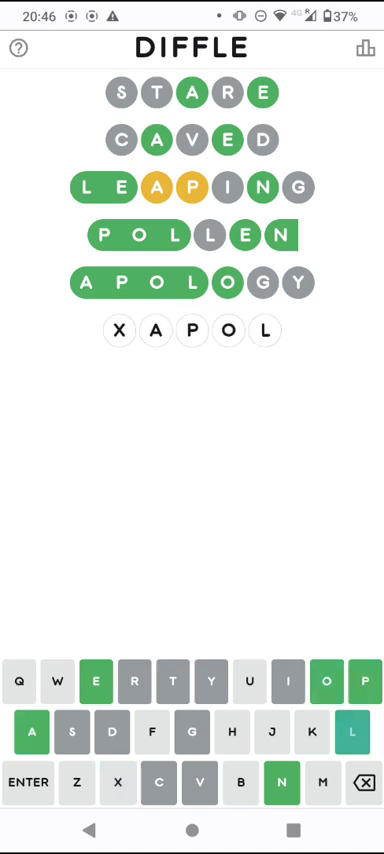